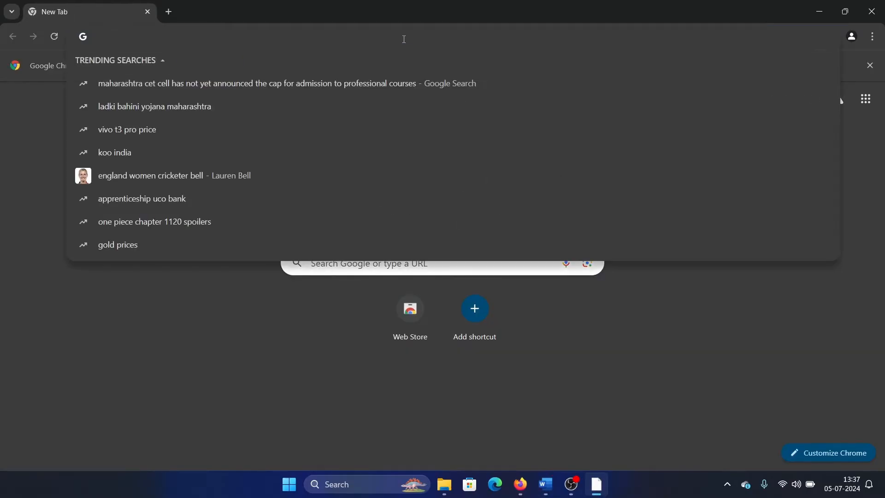
- Load fast.com and let the speed test measure the connection (about 210 Mbps)
type("fast.com")
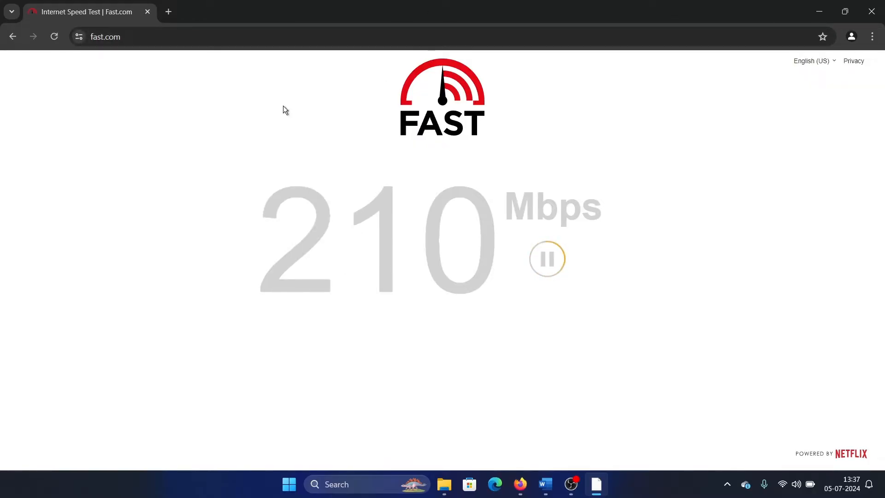
mouse_move(564, 84)
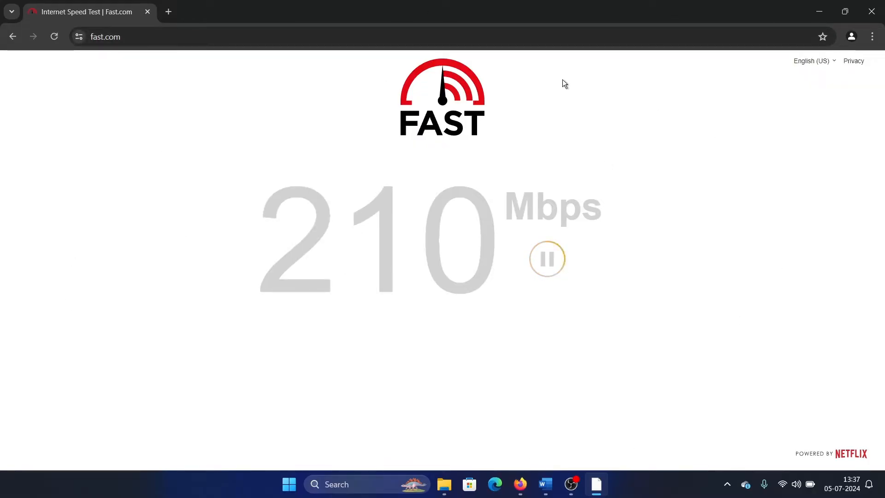
mouse_move(566, 464)
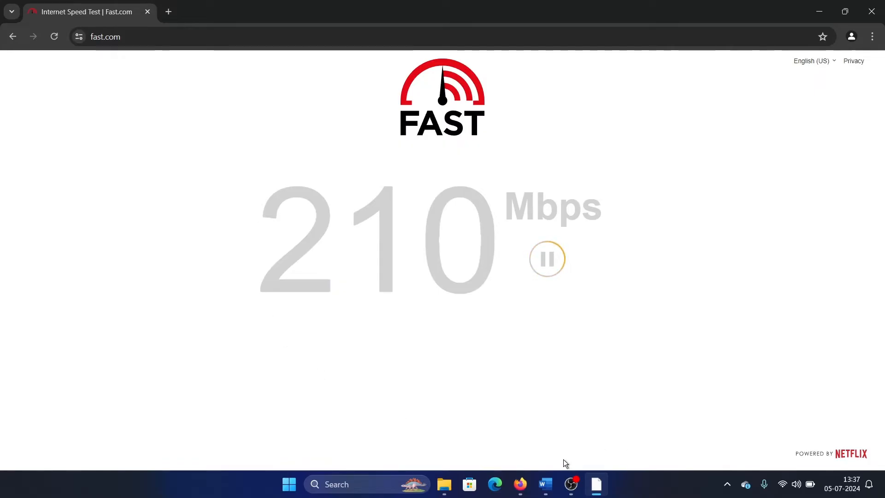
- Bring the error 15/16 fix list forward in Word and show the Start button's system tools menu
left_click(544, 484)
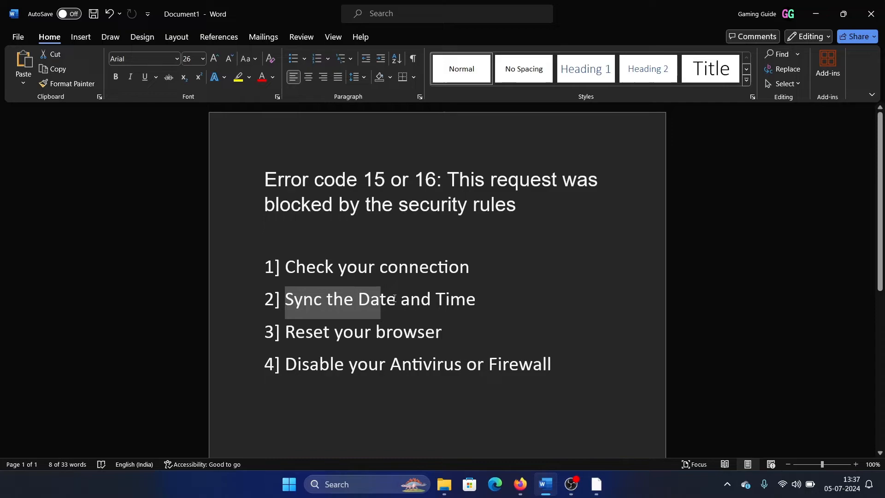
left_click(569, 240)
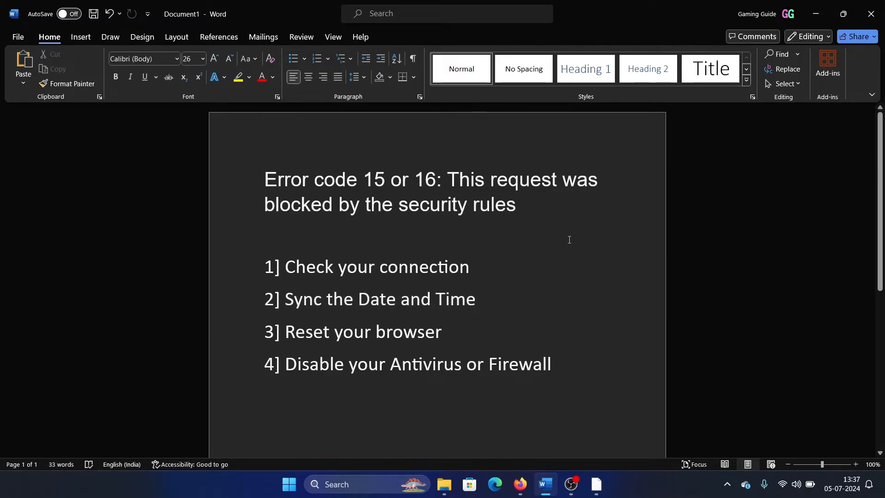
mouse_move(200, 494)
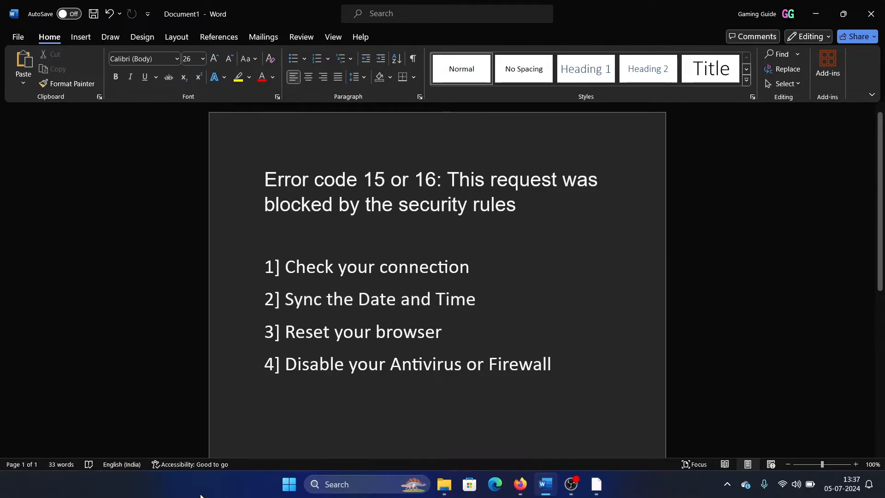
right_click(289, 484)
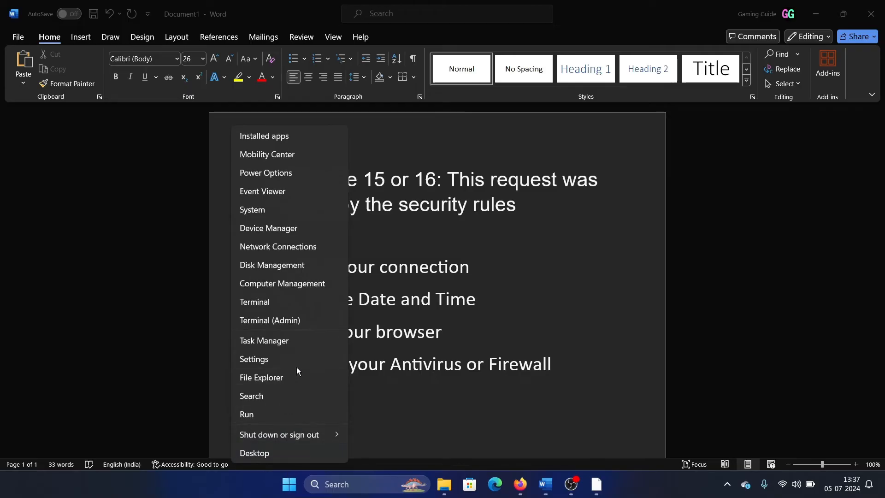
- Sync the clock under Date & time, retrying after a failed attempt, then return to the notes
left_click(253, 359)
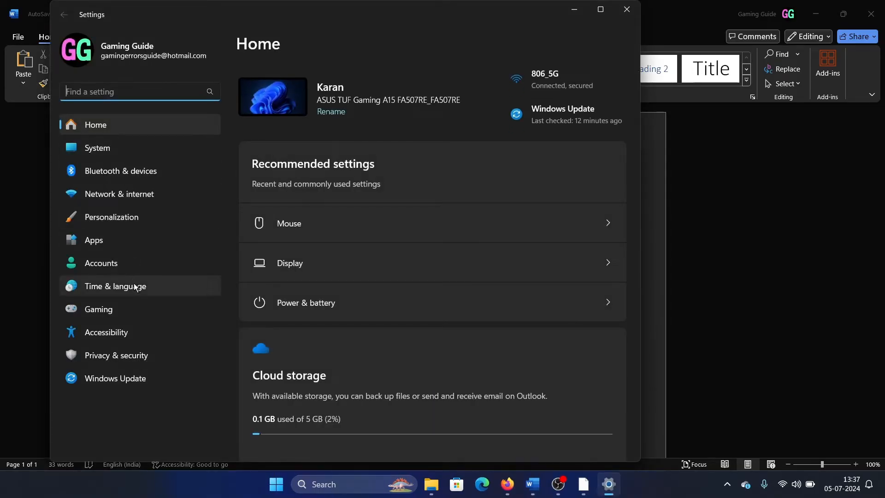
left_click(116, 285)
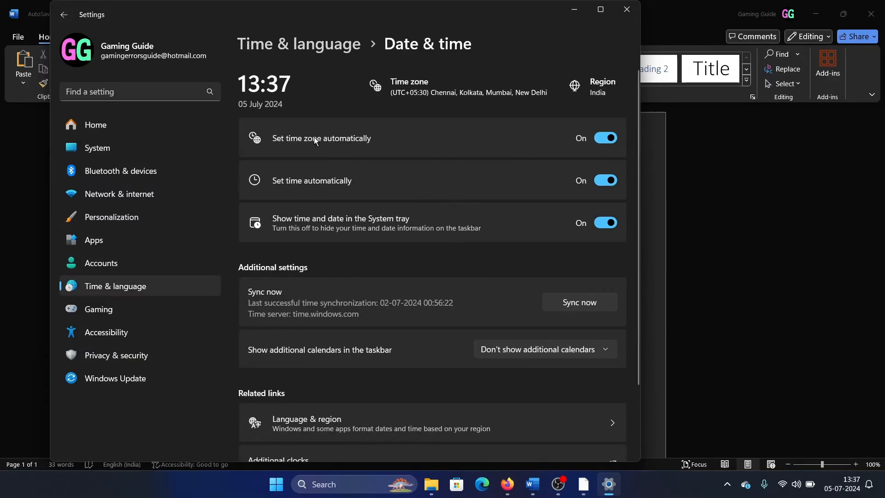
mouse_move(589, 105)
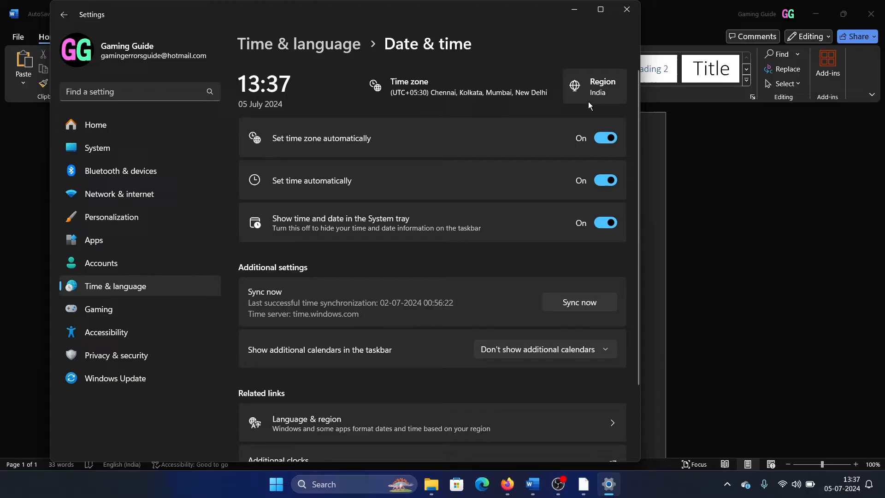
mouse_move(574, 266)
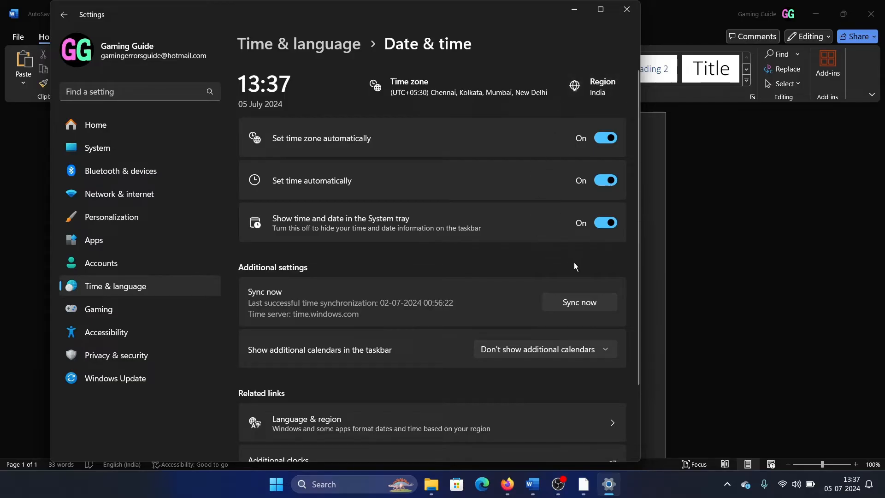
mouse_move(572, 256)
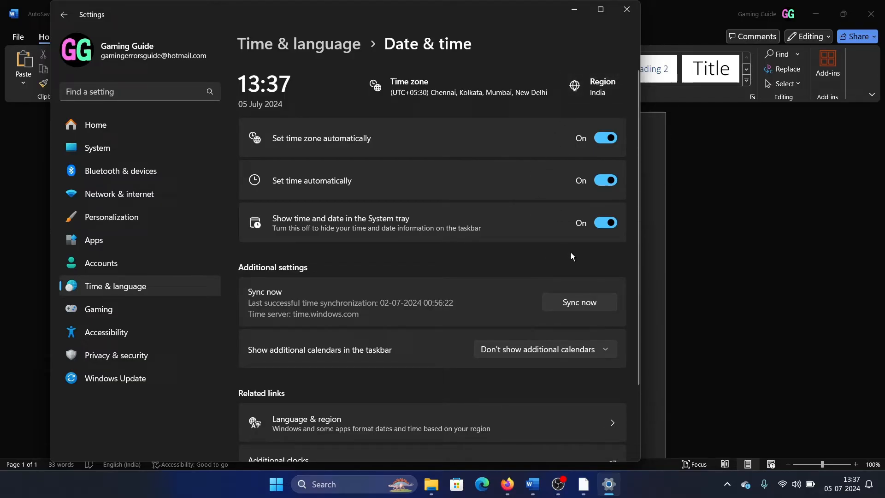
mouse_move(592, 260)
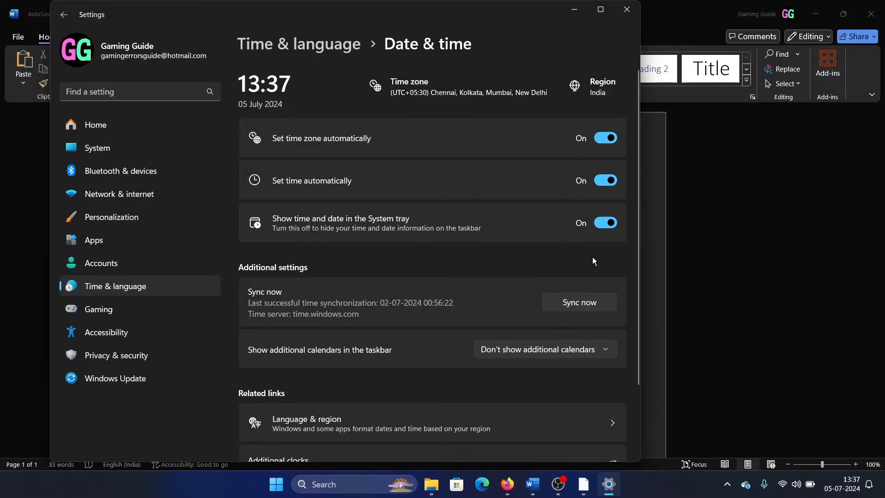
left_click(579, 303)
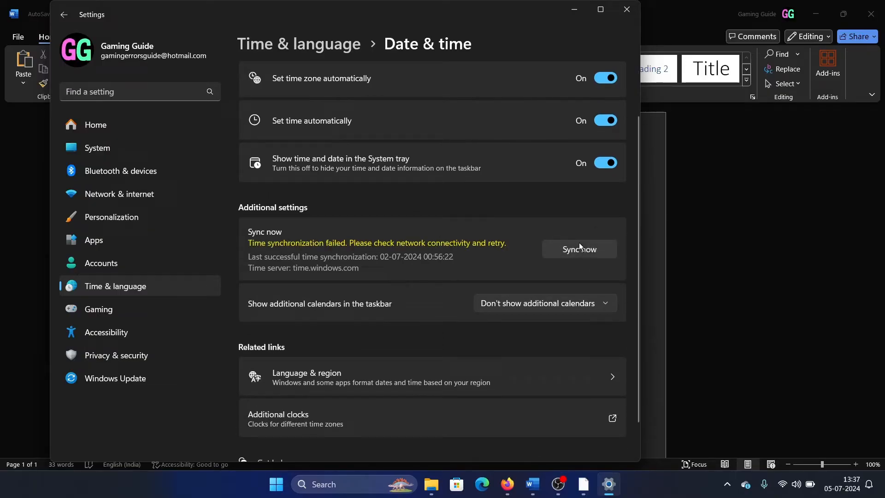
left_click(578, 249)
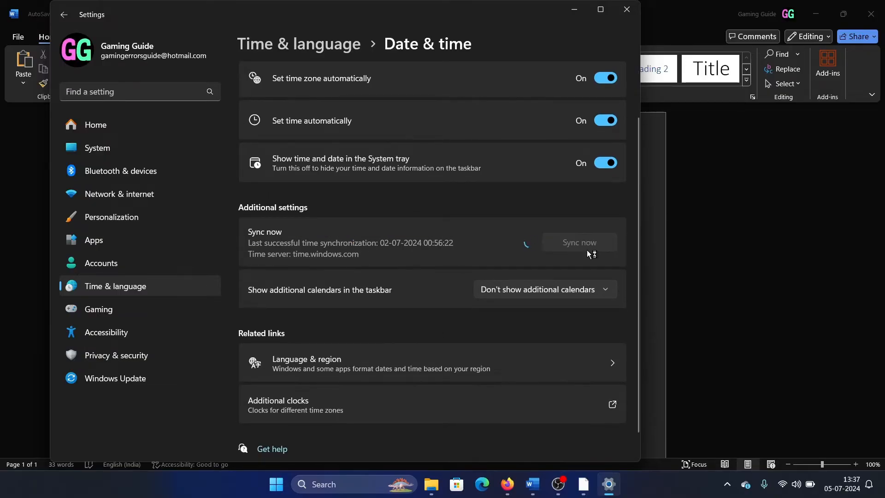
left_click(579, 243)
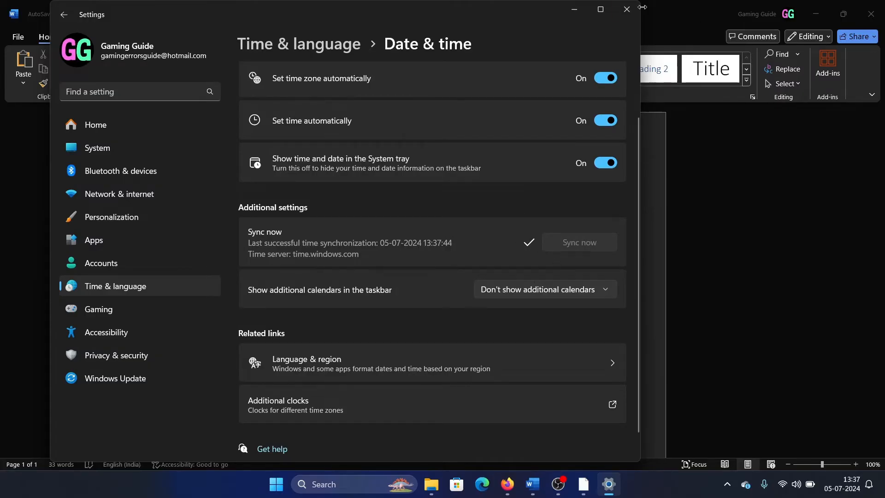
left_click(625, 9)
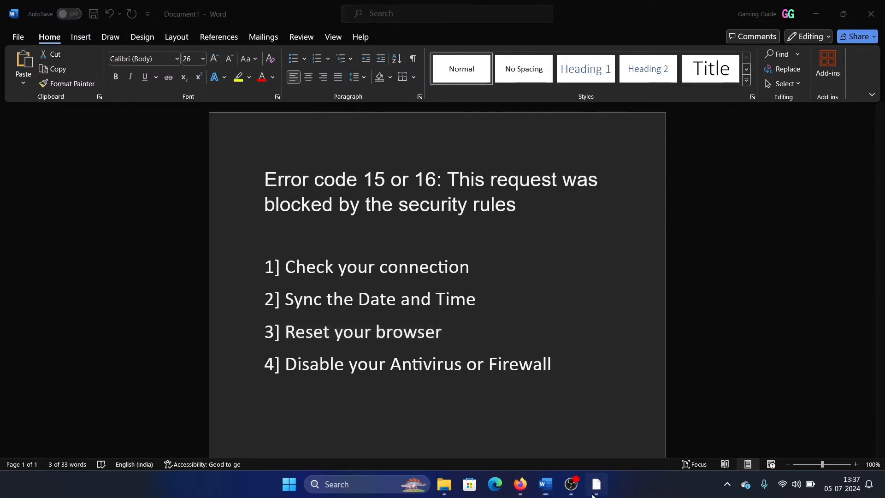
- Go to Chrome Settings > Reset settings, showing the restore-defaults option
left_click(874, 36)
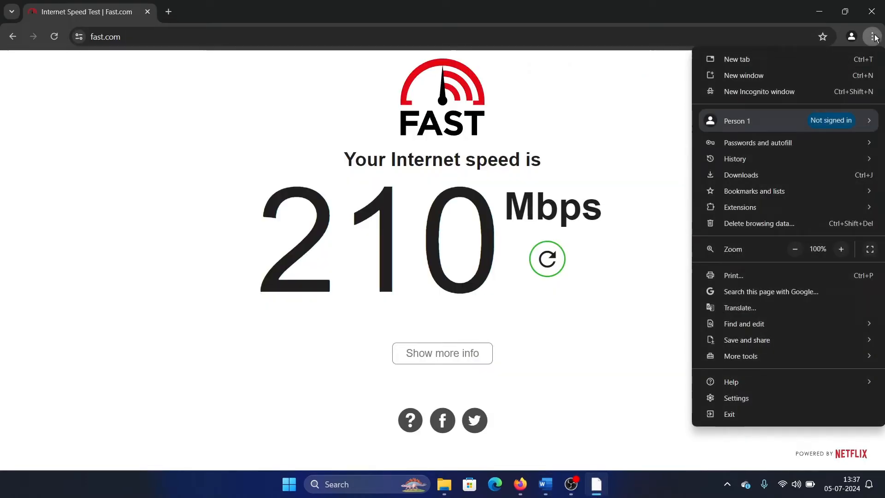
left_click(734, 398)
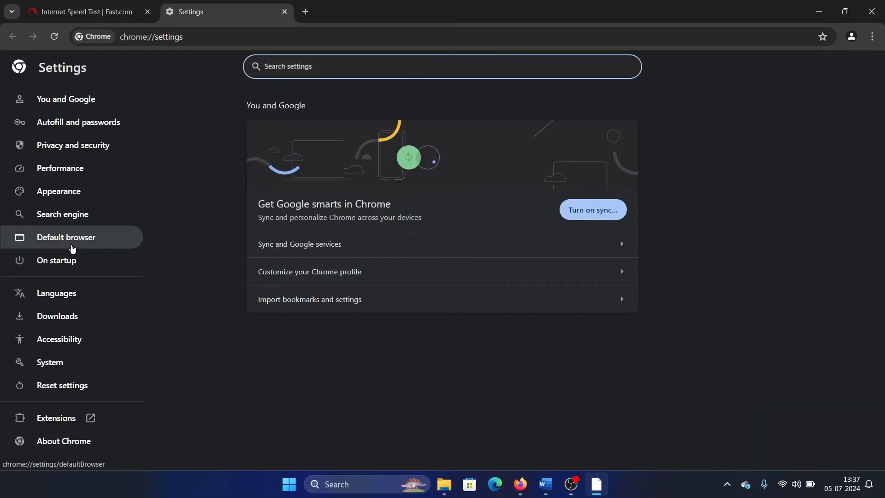
left_click(62, 386)
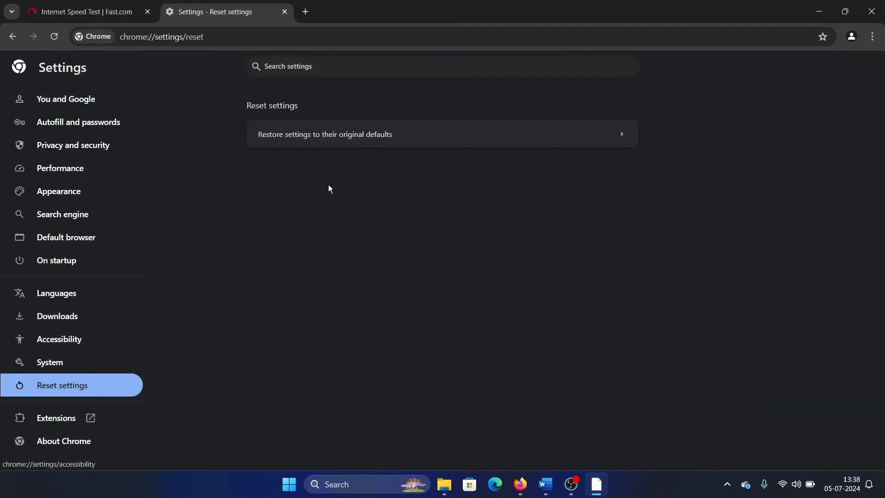
left_click(325, 135)
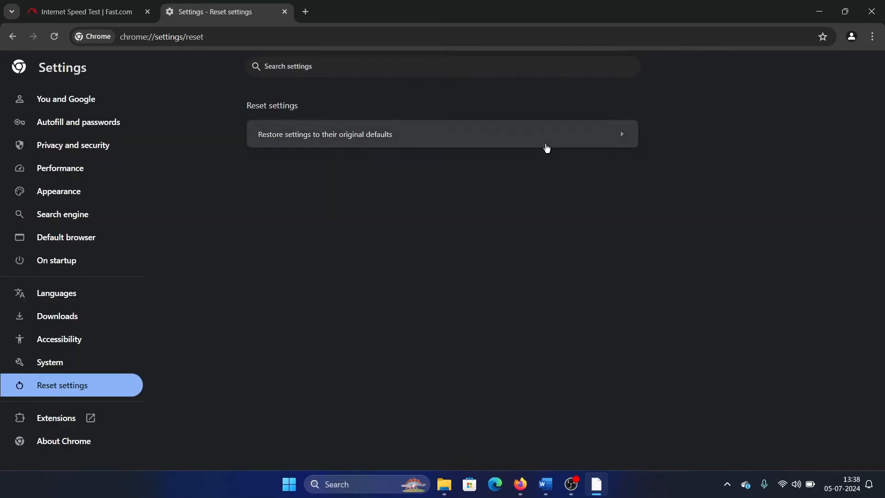
- Select step 4 in the notes and search for 'windows defender Firewall' to reach its Control Panel page
left_click(544, 488)
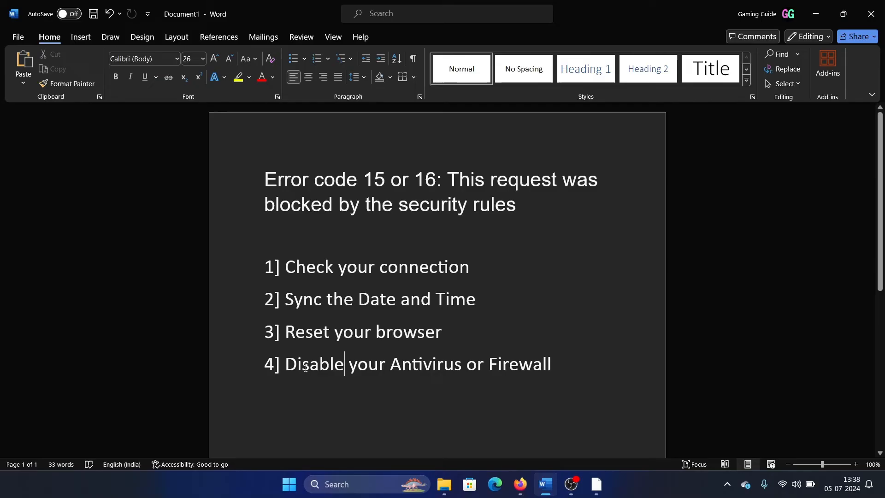
triple_click(396, 364)
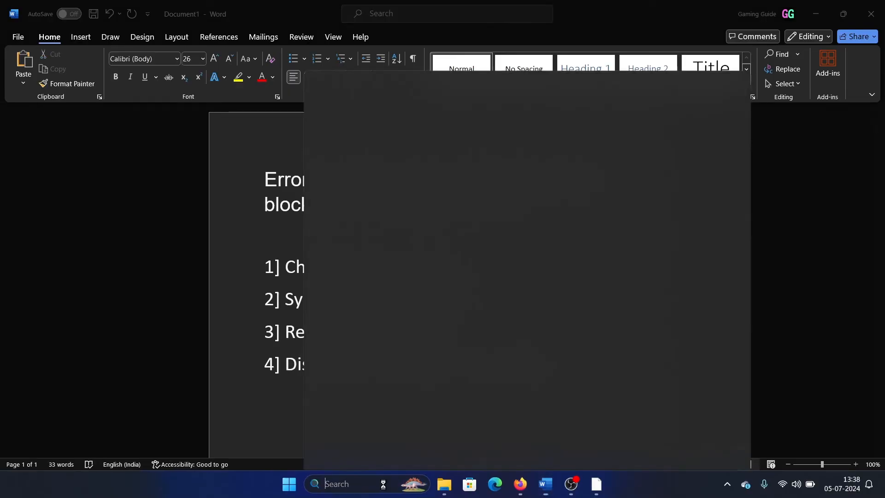
type("windows defender Firewall")
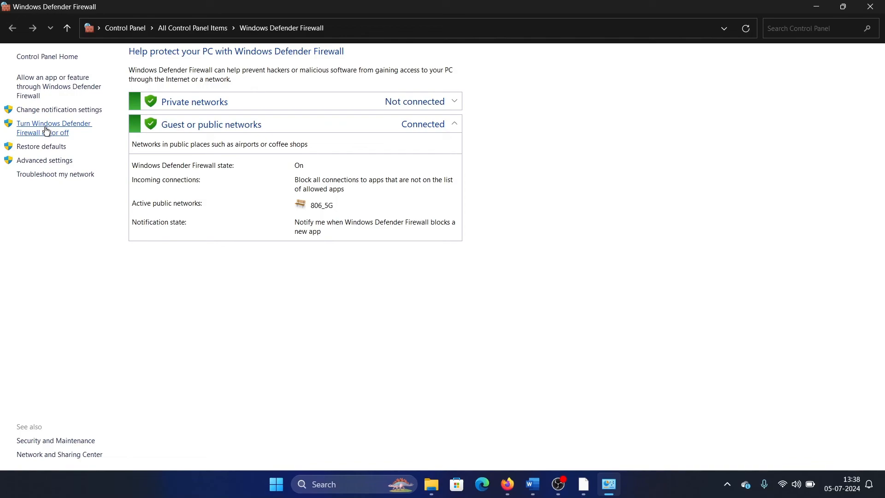
- Turn Windows Defender Firewall off for private and public networks, confirm, and return to the notes
left_click(53, 127)
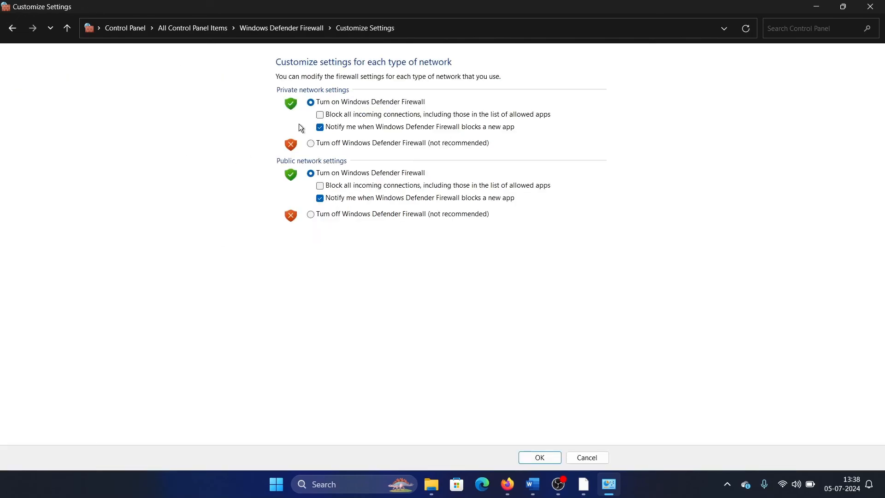
left_click(310, 143)
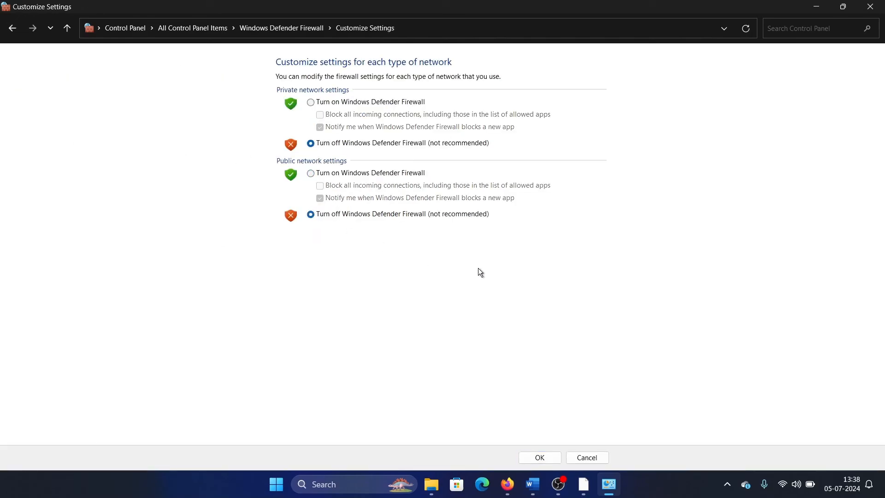
left_click(537, 457)
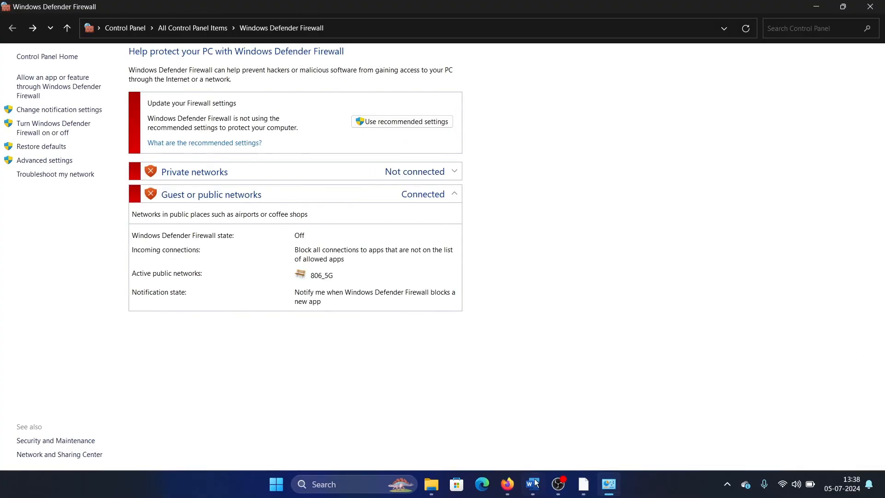
left_click(531, 484)
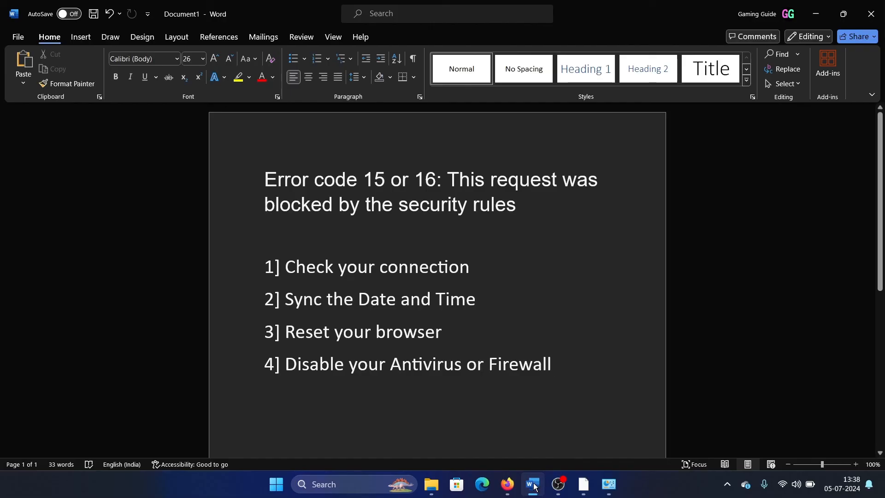